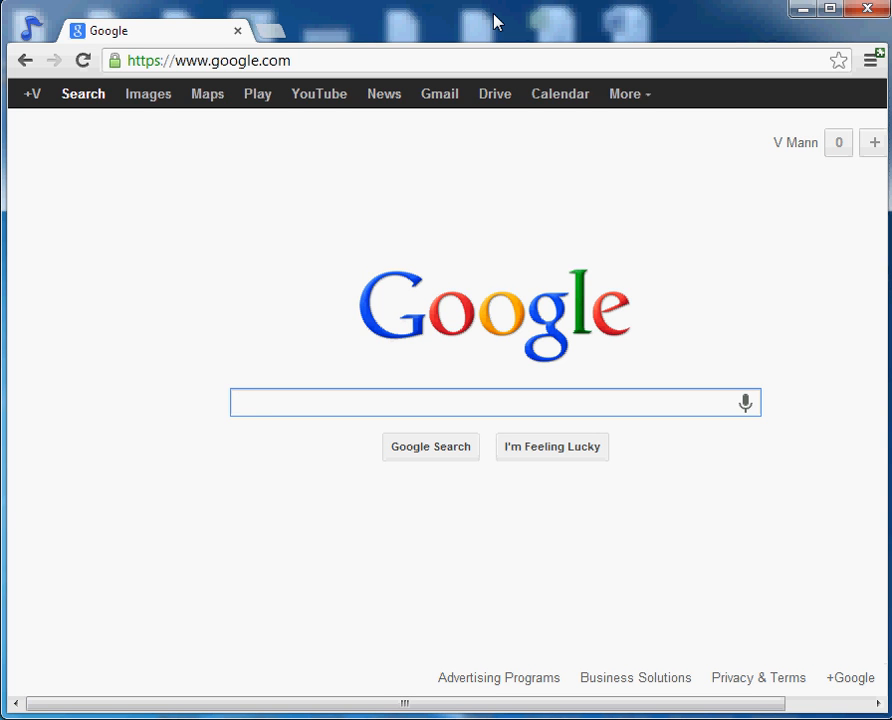
mouse_move(573, 55)
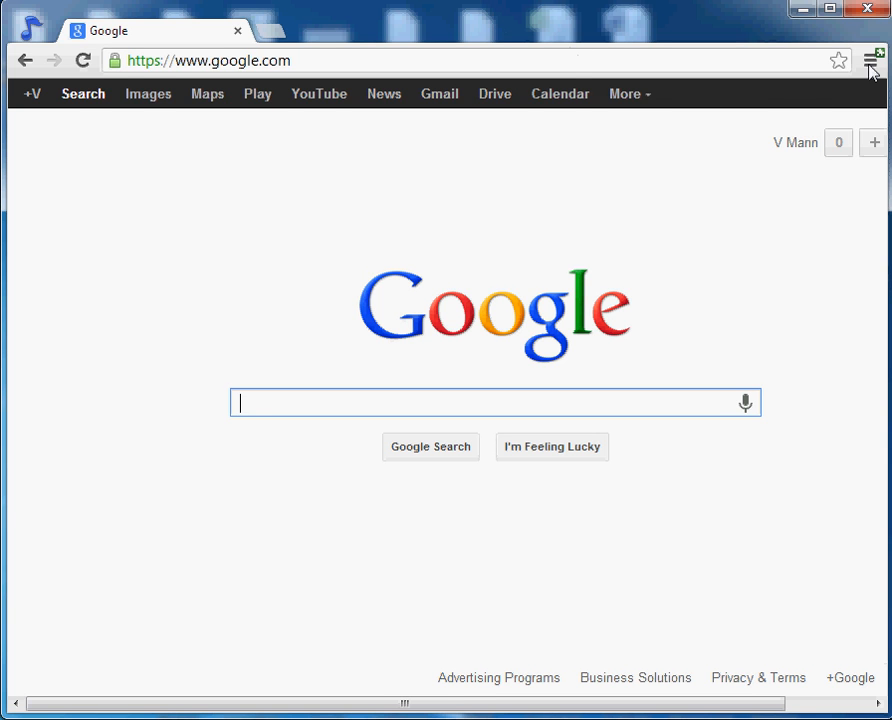
Open Chrome's main menu from the toolbar over the Google homepage.
left_click(871, 60)
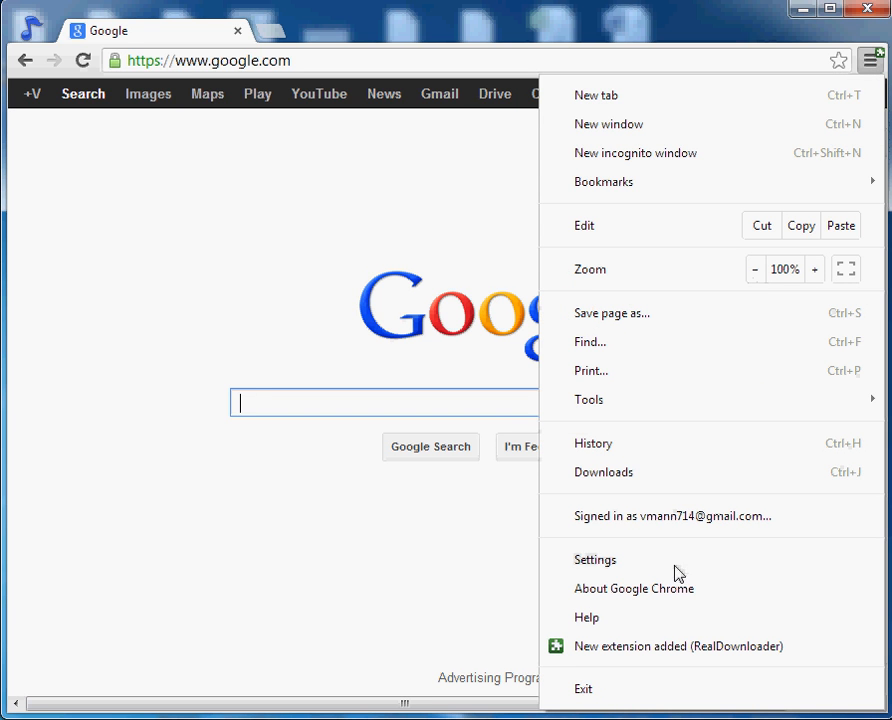
left_click(634, 588)
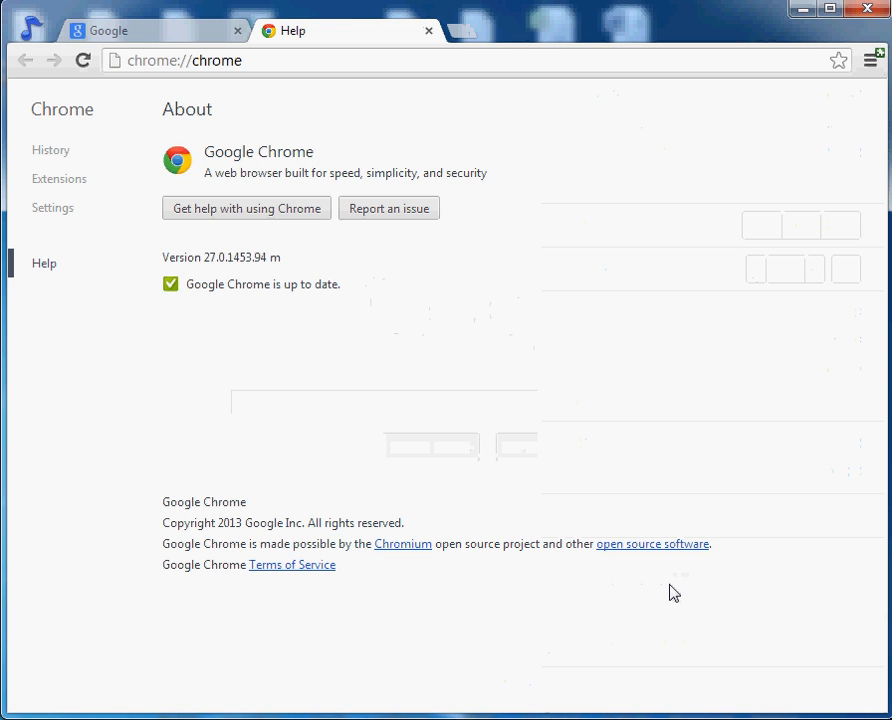
mouse_move(636, 573)
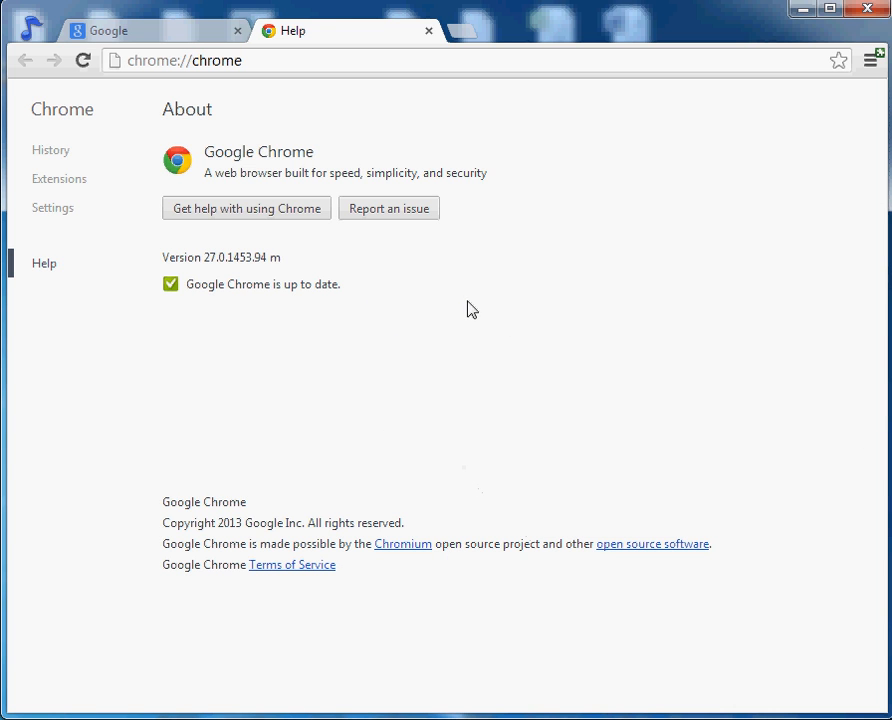
mouse_move(429, 31)
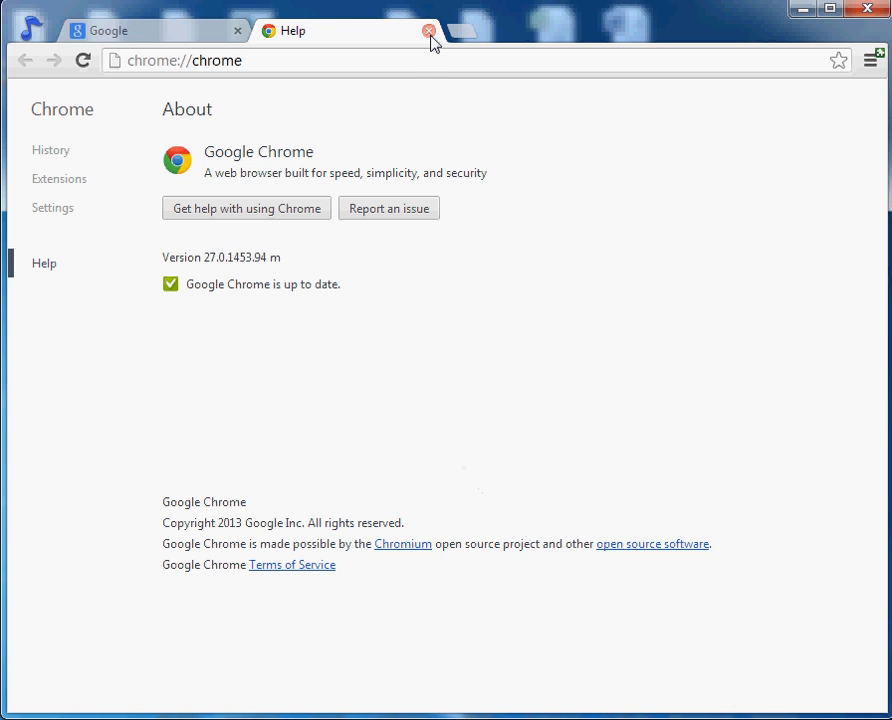
left_click(429, 30)
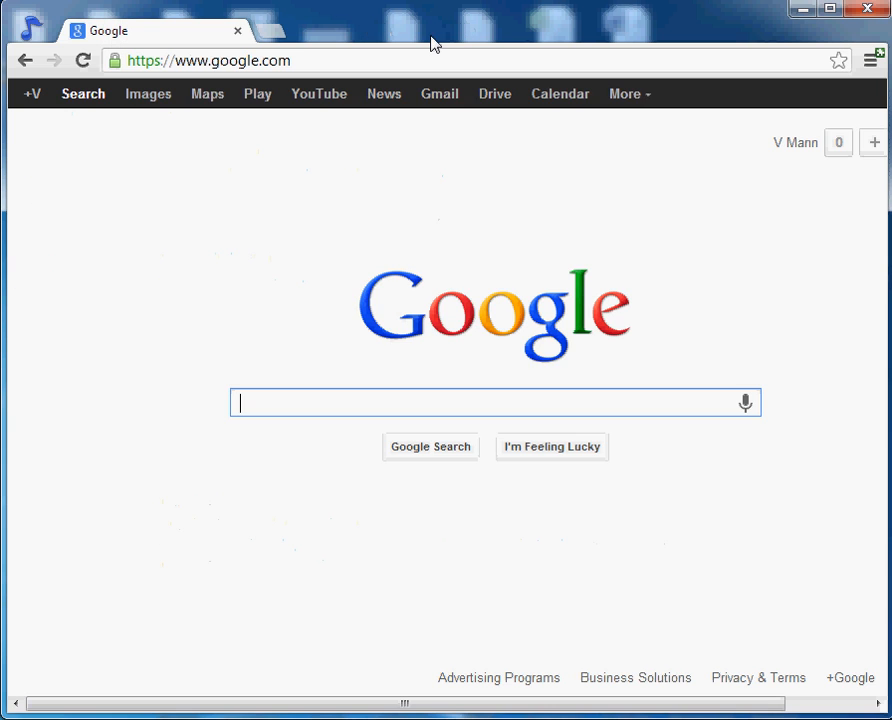
mouse_move(721, 91)
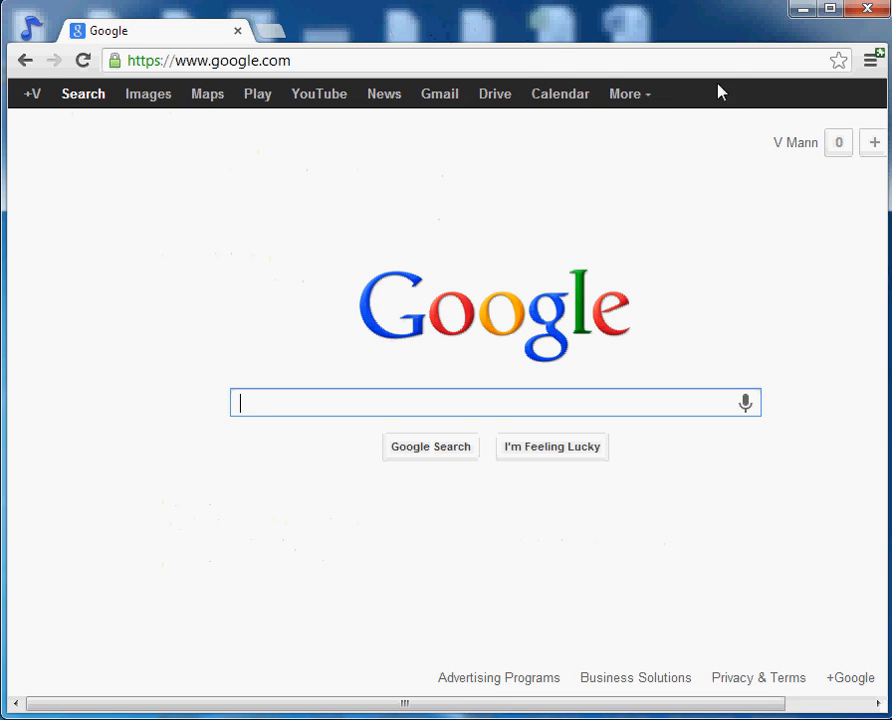
mouse_move(738, 85)
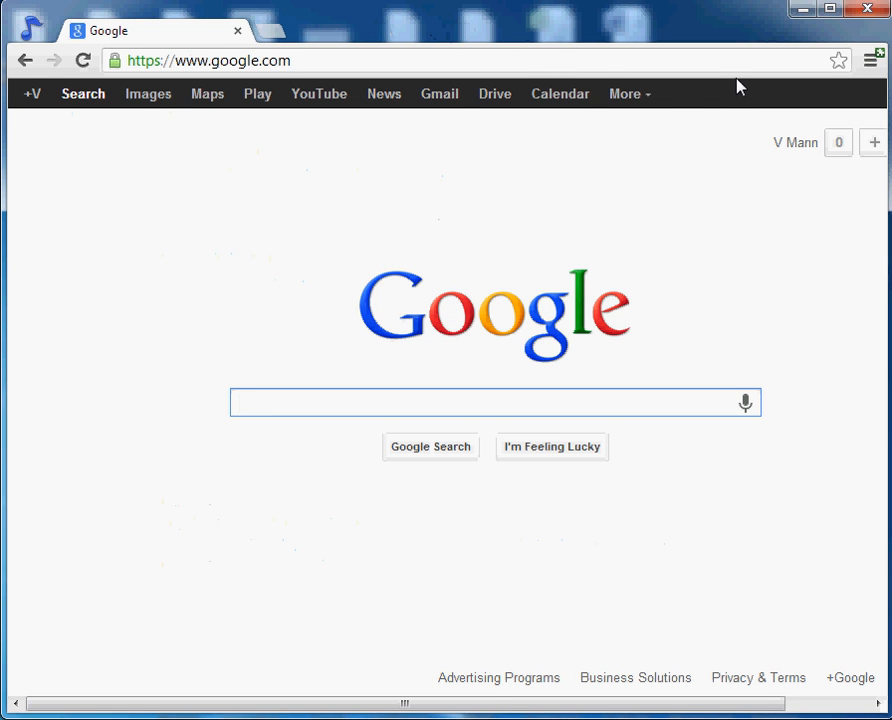
mouse_move(871, 60)
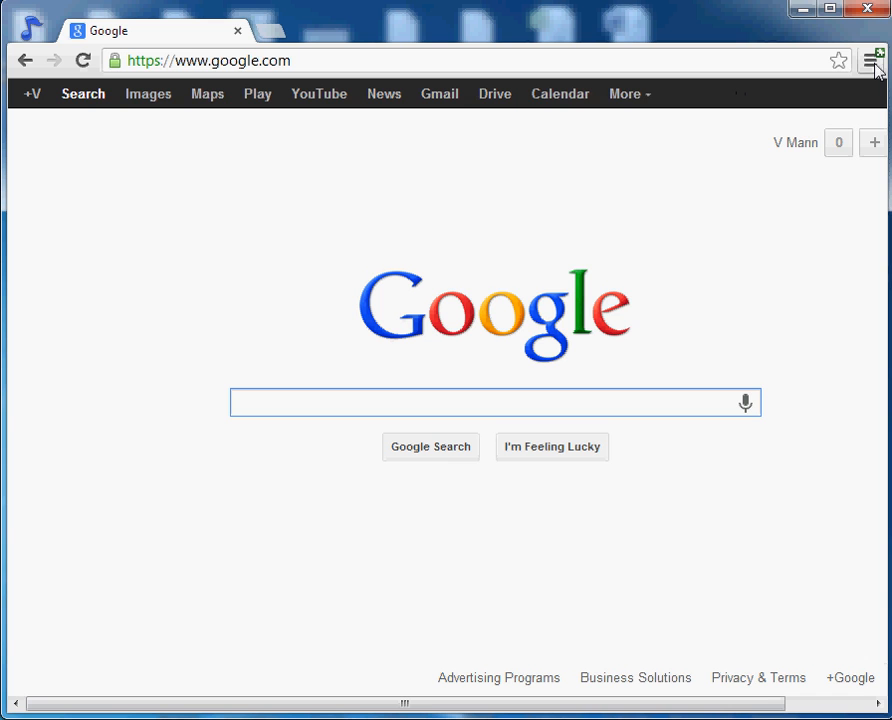
From the Chrome menu's Bookmarks submenu, choose Import bookmarks and settings.
left_click(871, 61)
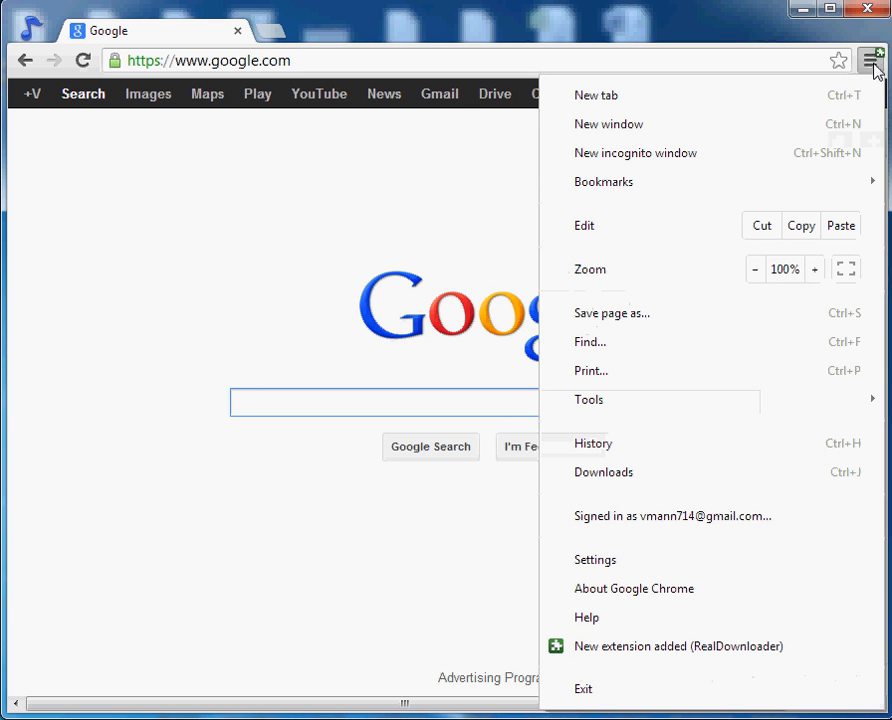
mouse_move(795, 112)
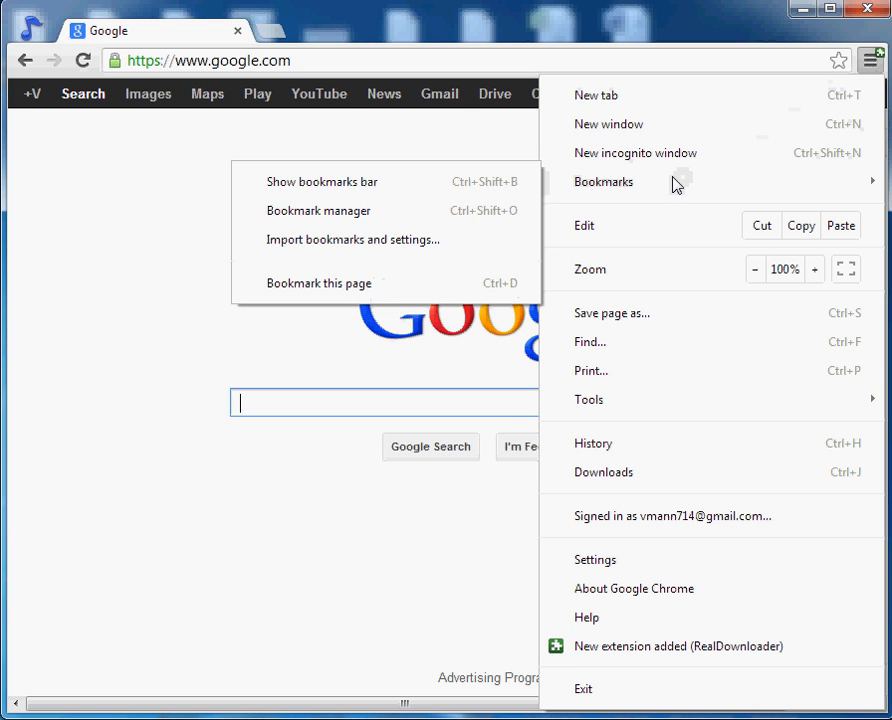
mouse_move(351, 238)
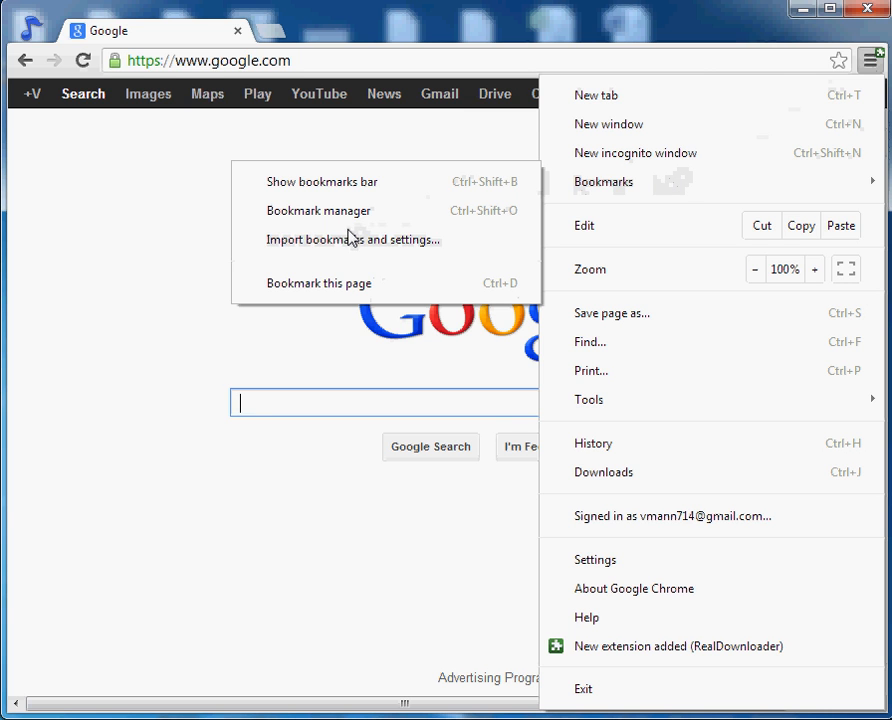
mouse_move(350, 239)
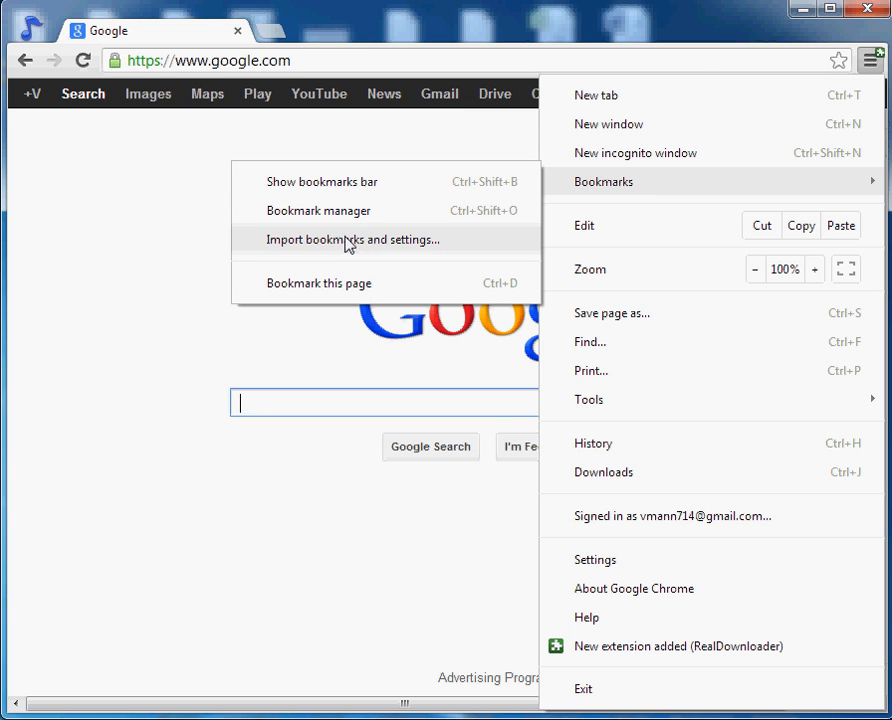
left_click(352, 239)
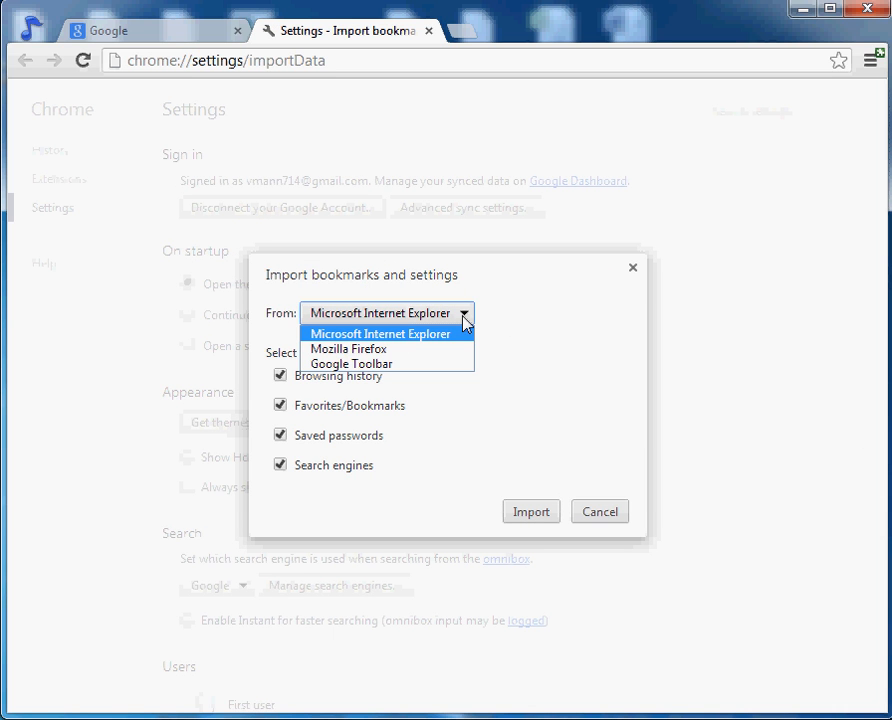
mouse_move(450, 334)
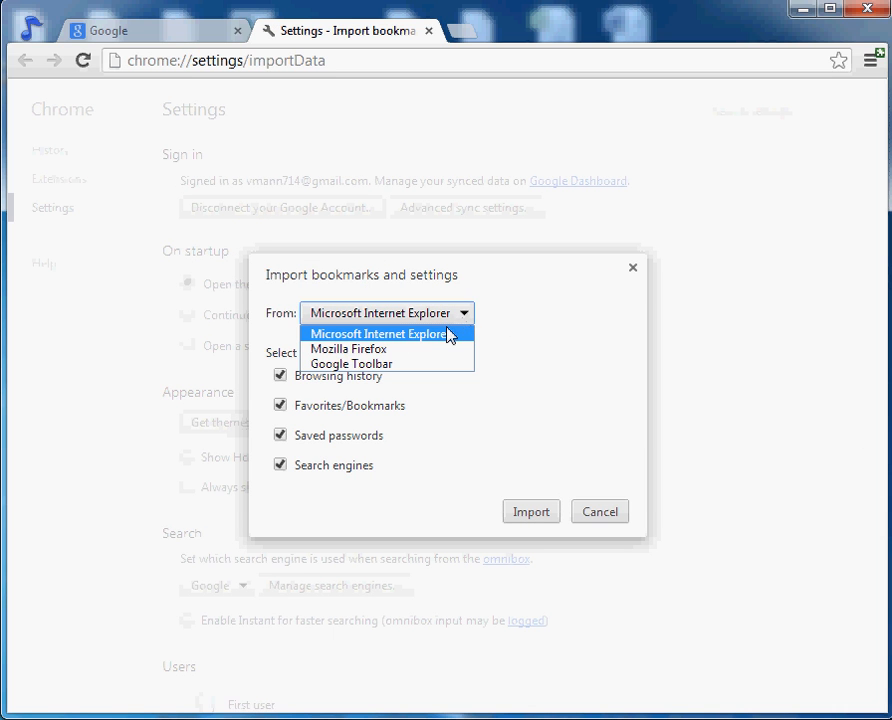
Import history, favorites, passwords and search engines from Microsoft Internet Explorer.
left_click(379, 333)
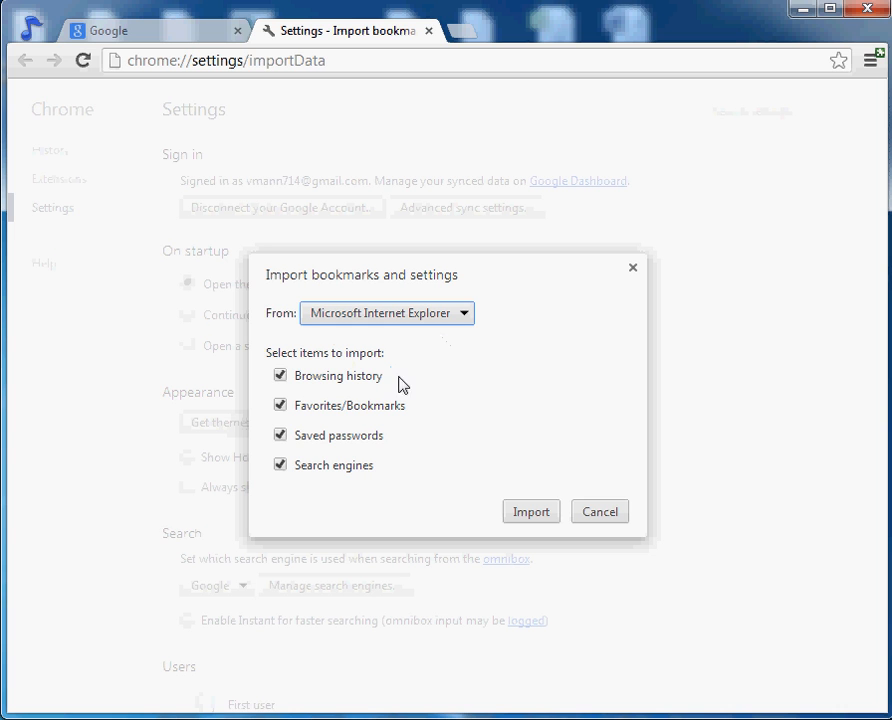
mouse_move(318, 457)
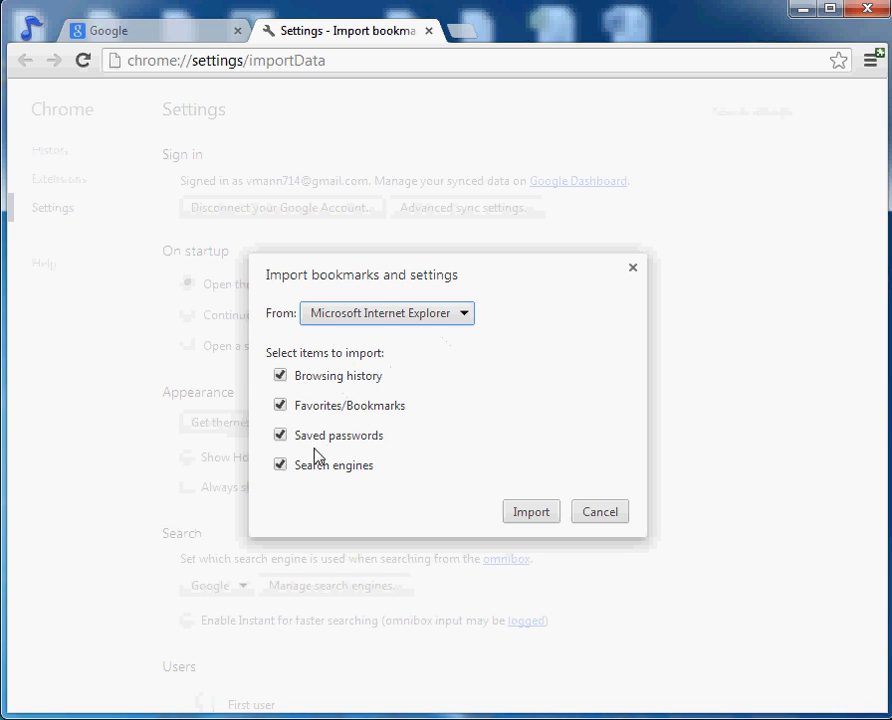
left_click(280, 464)
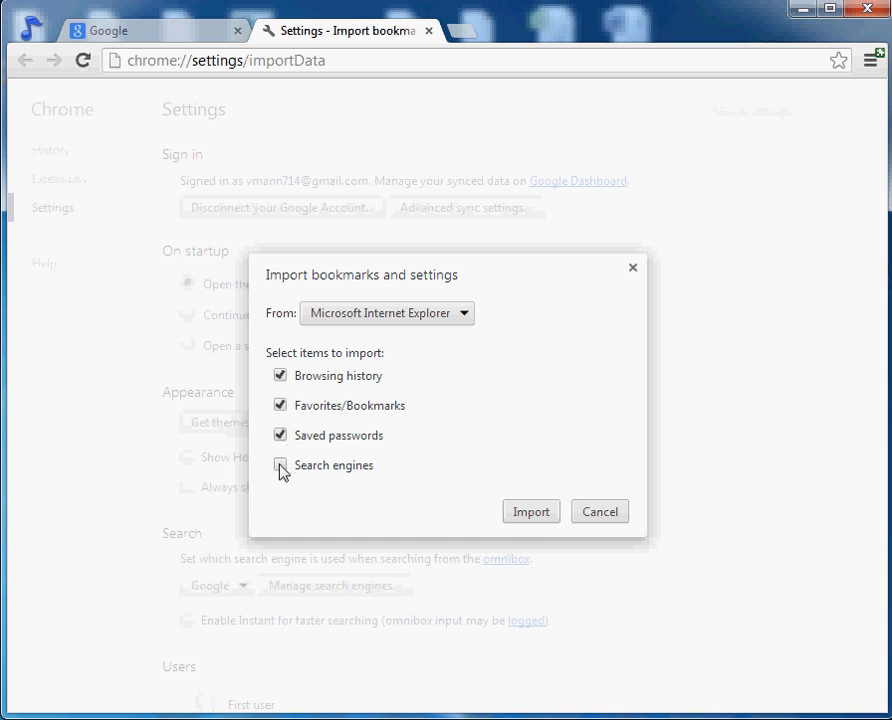
left_click(280, 465)
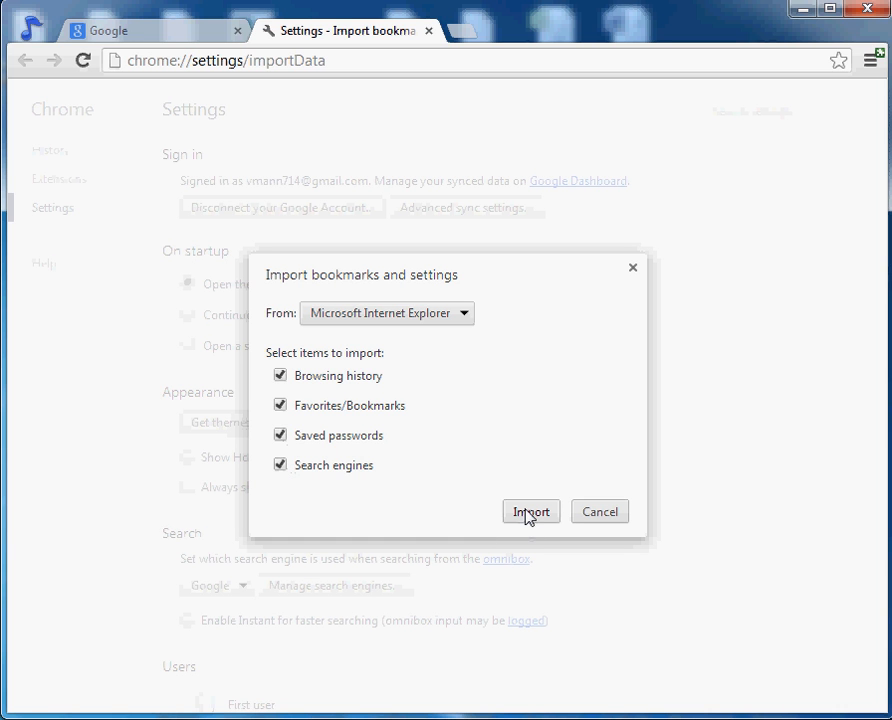
left_click(530, 511)
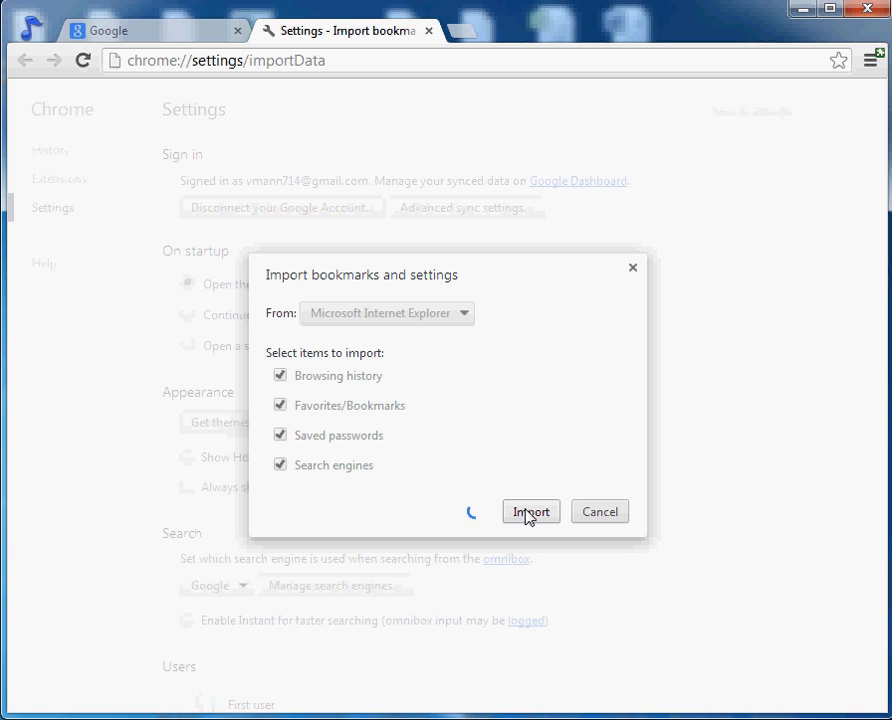
left_click(530, 511)
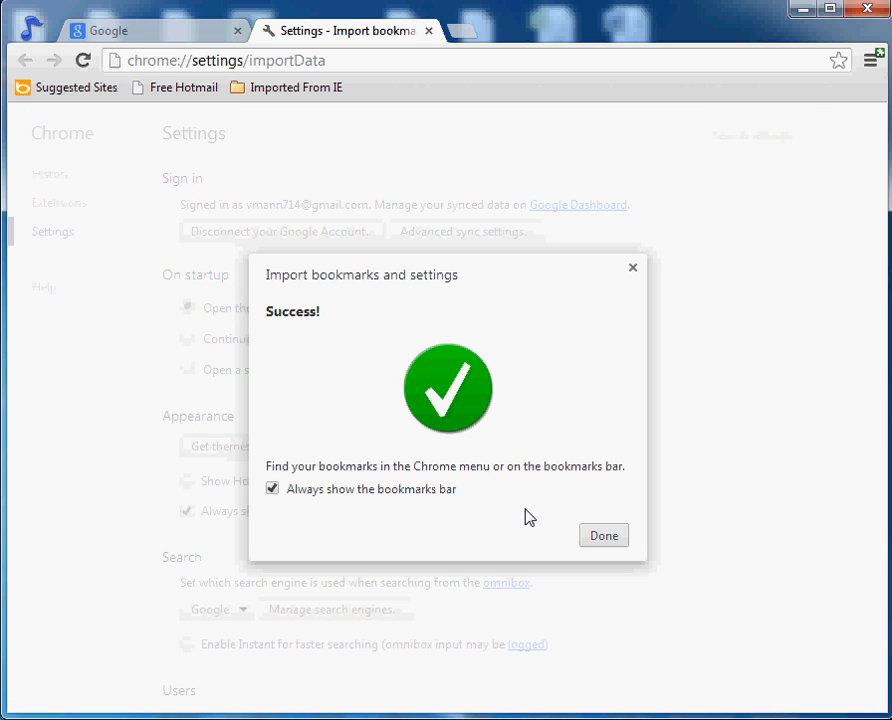
mouse_move(368, 540)
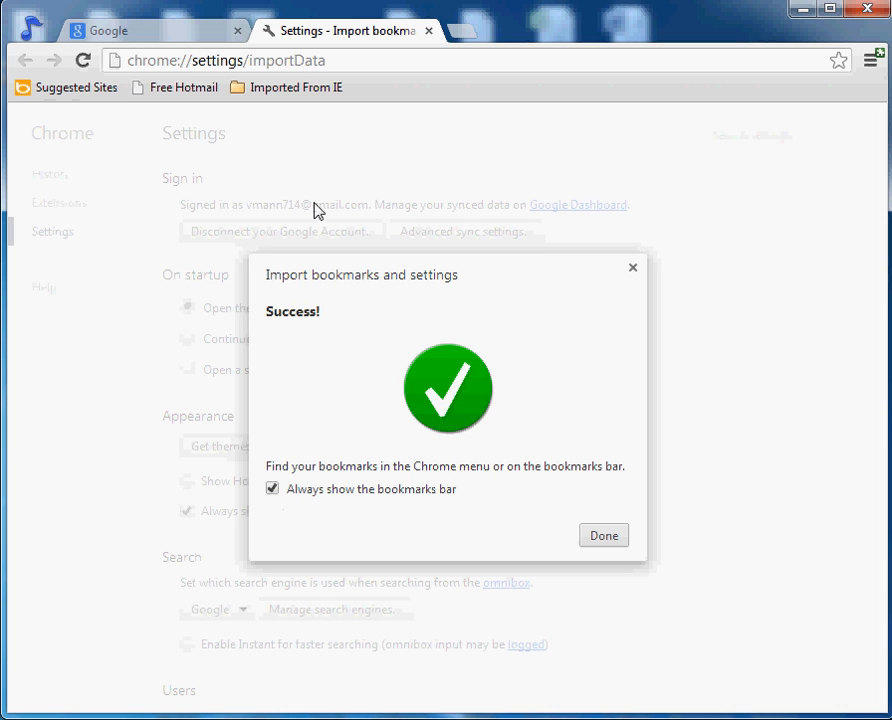
mouse_move(737, 352)
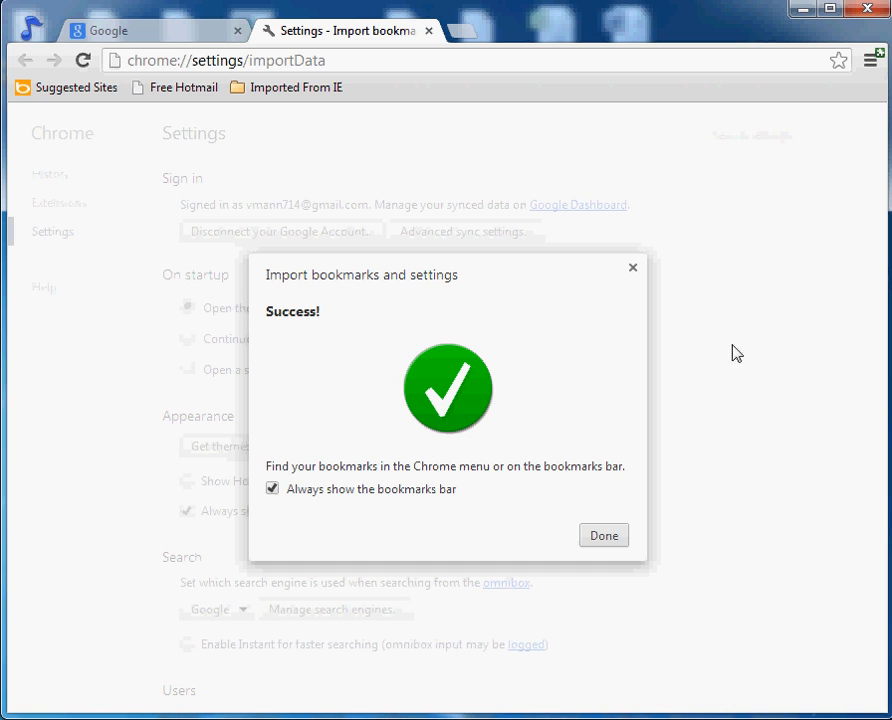
mouse_move(496, 167)
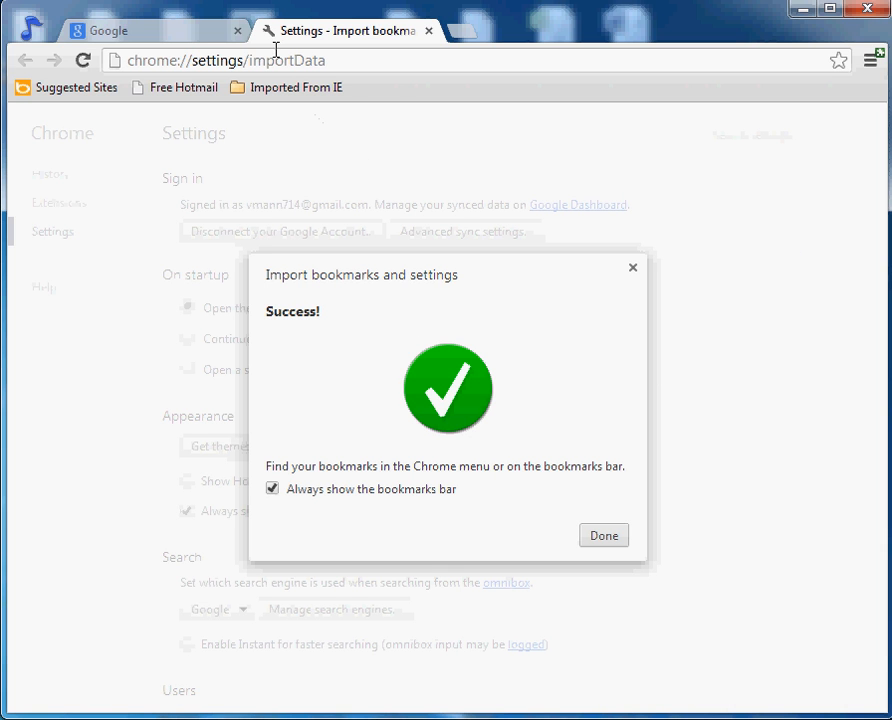
mouse_move(310, 108)
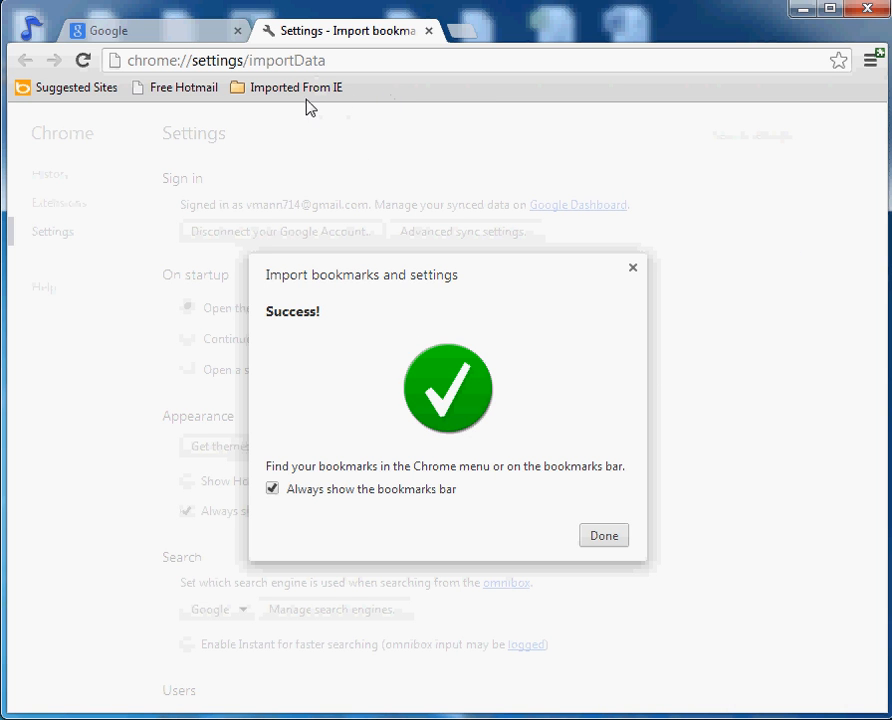
mouse_move(281, 459)
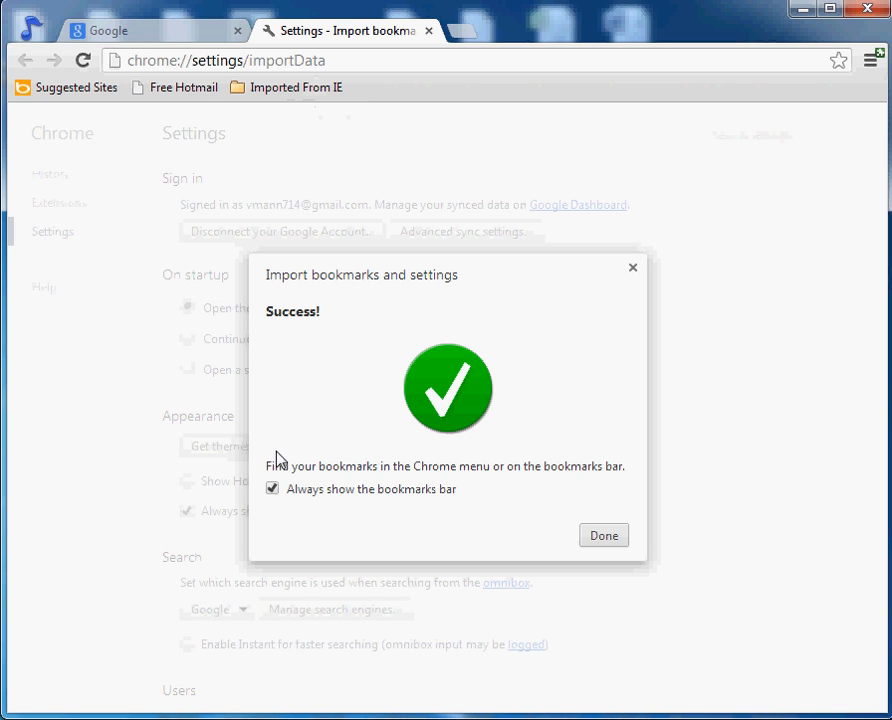
Keep the bookmarks bar always shown, close the success message, browse Imported From IE, then open About Chrome.
left_click(272, 477)
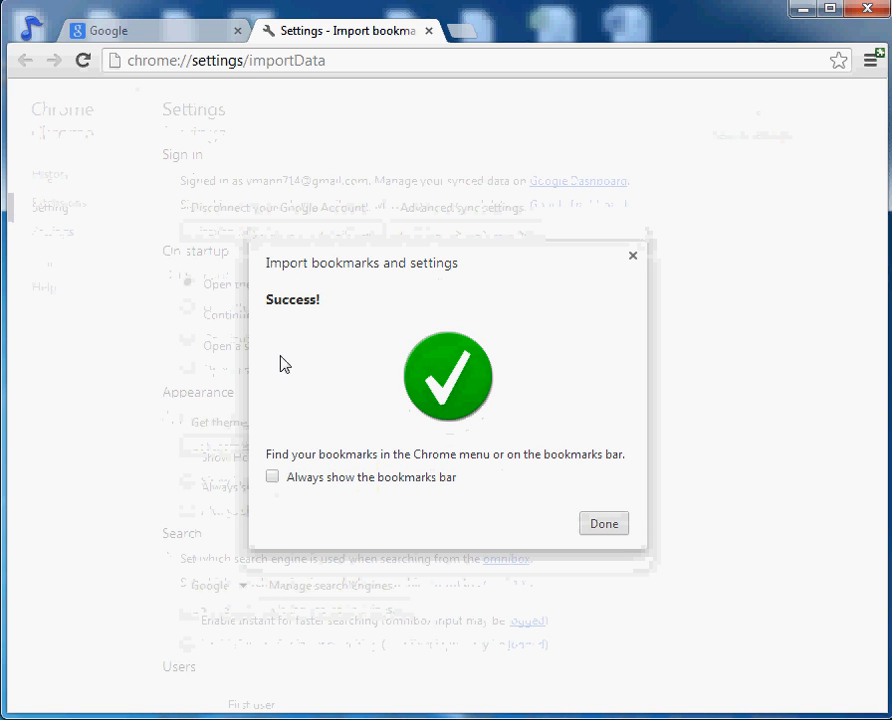
mouse_move(153, 337)
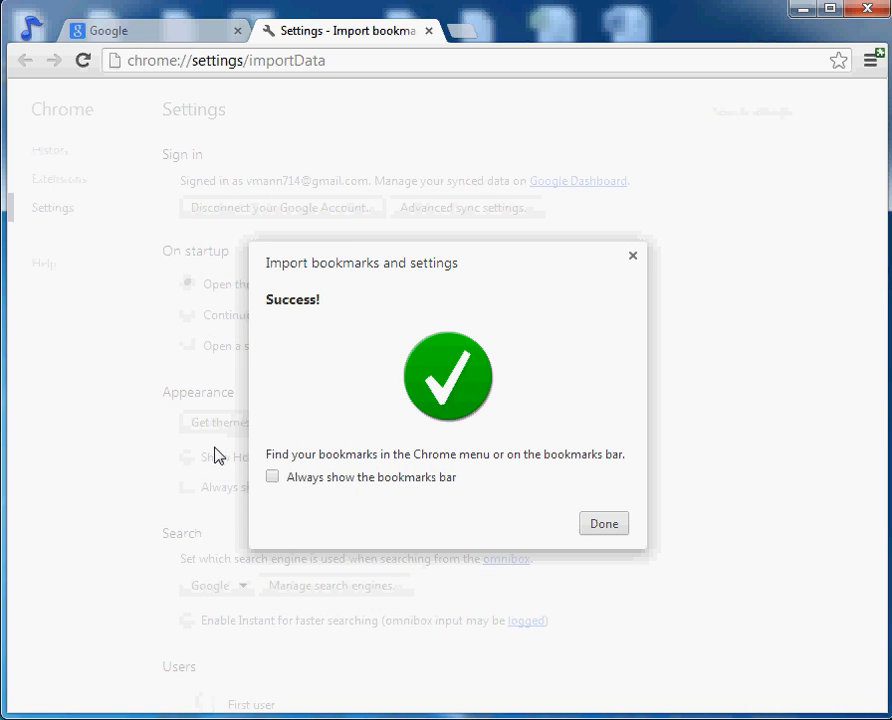
left_click(272, 477)
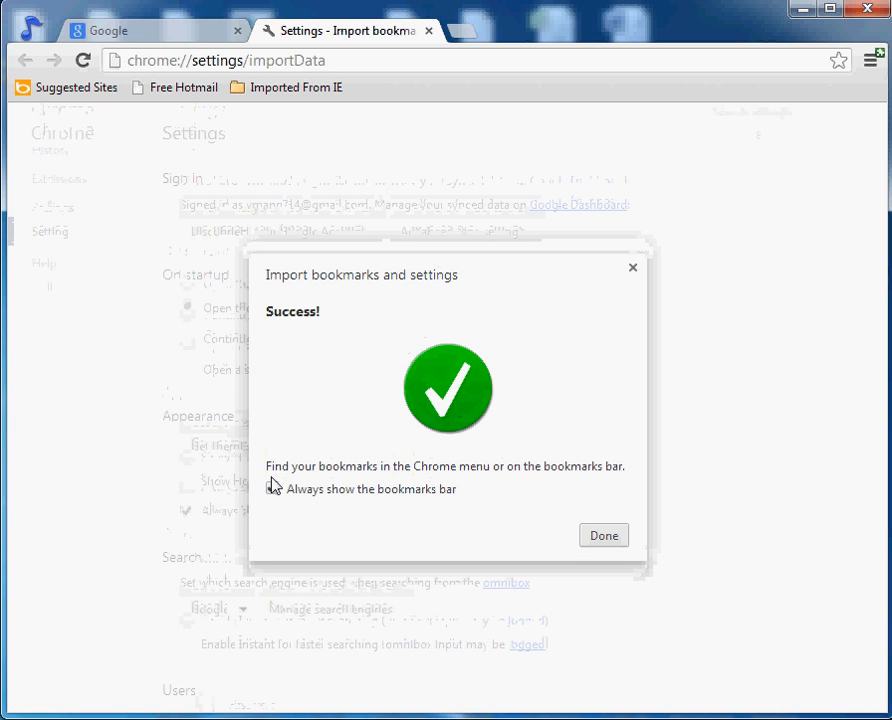
left_click(272, 489)
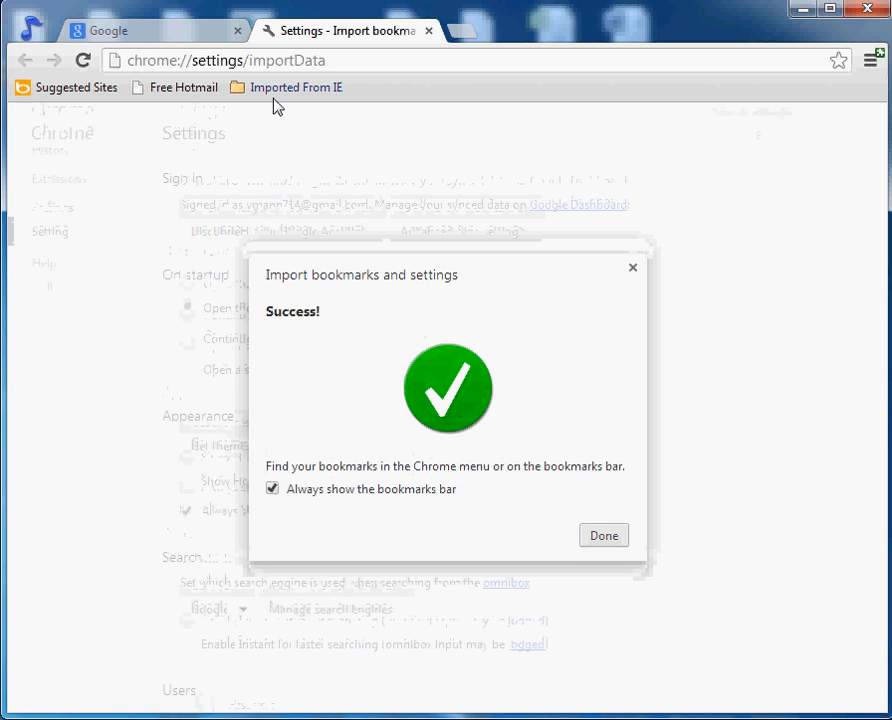
left_click(603, 535)
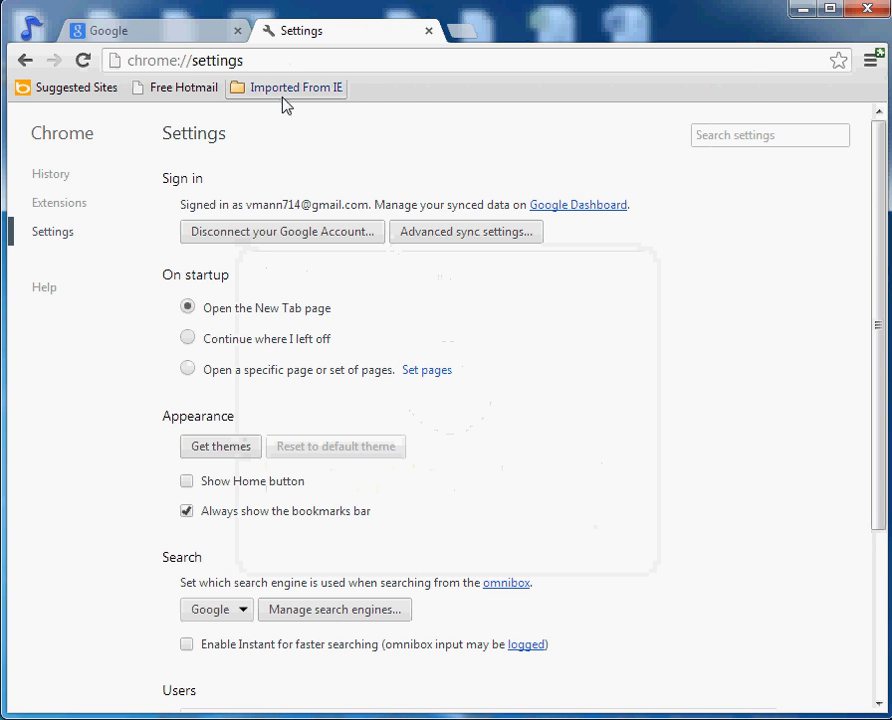
left_click(294, 87)
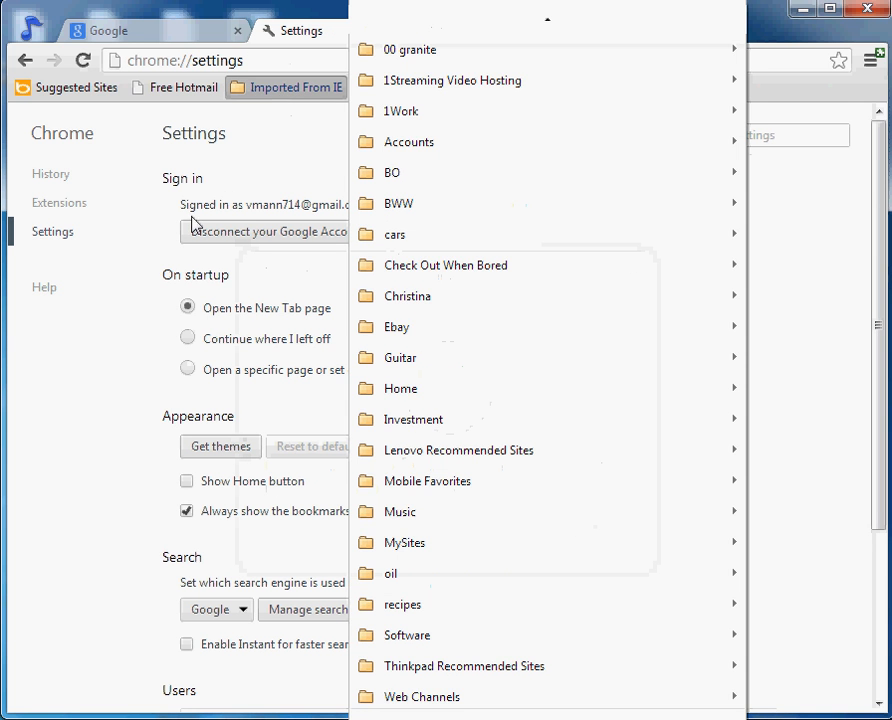
left_click(44, 287)
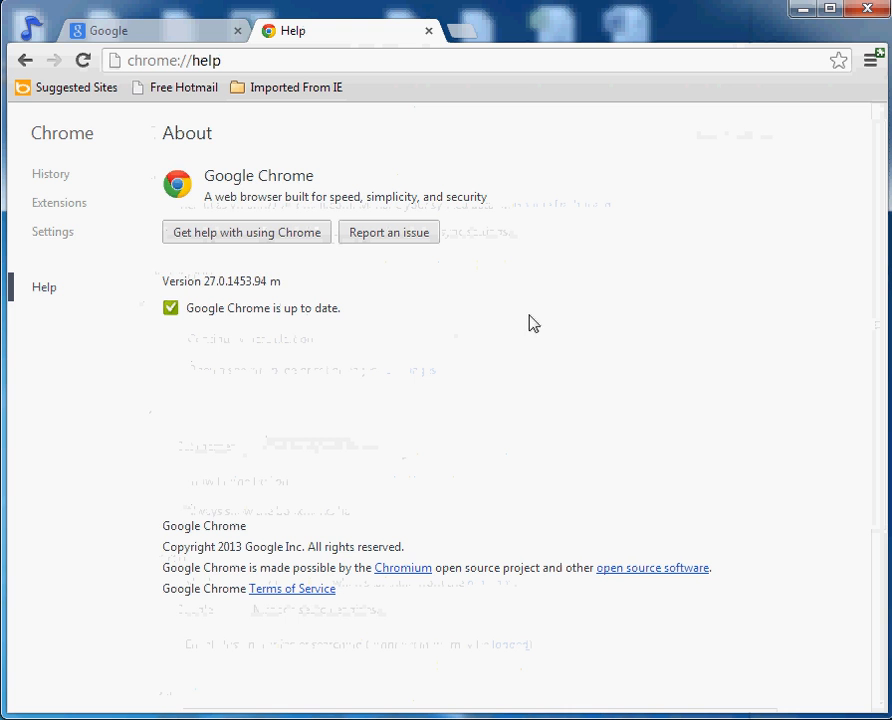
mouse_move(449, 45)
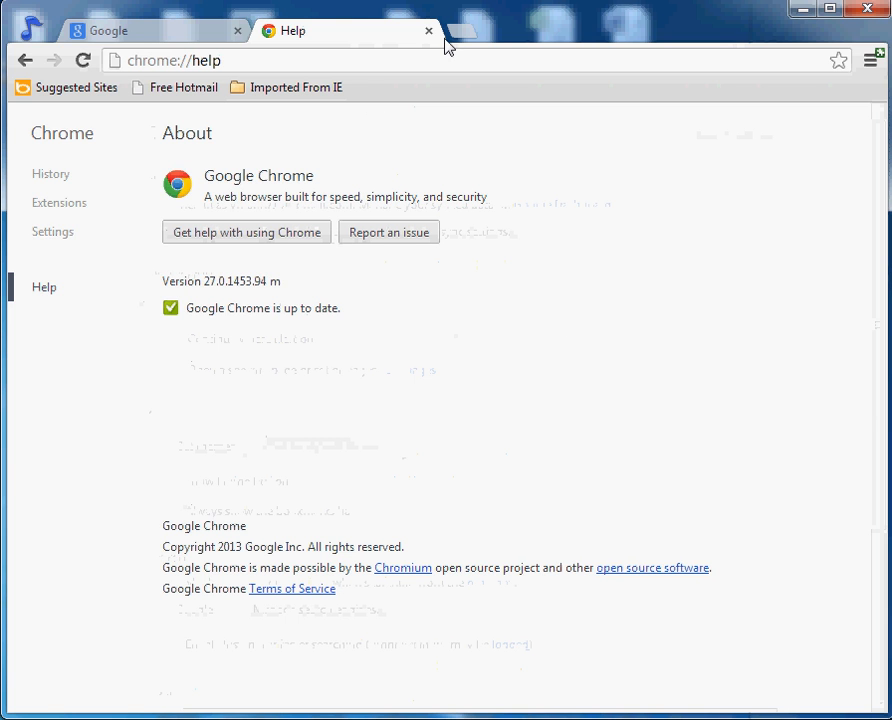
Close the About Chrome tab to return to the Google homepage.
left_click(429, 30)
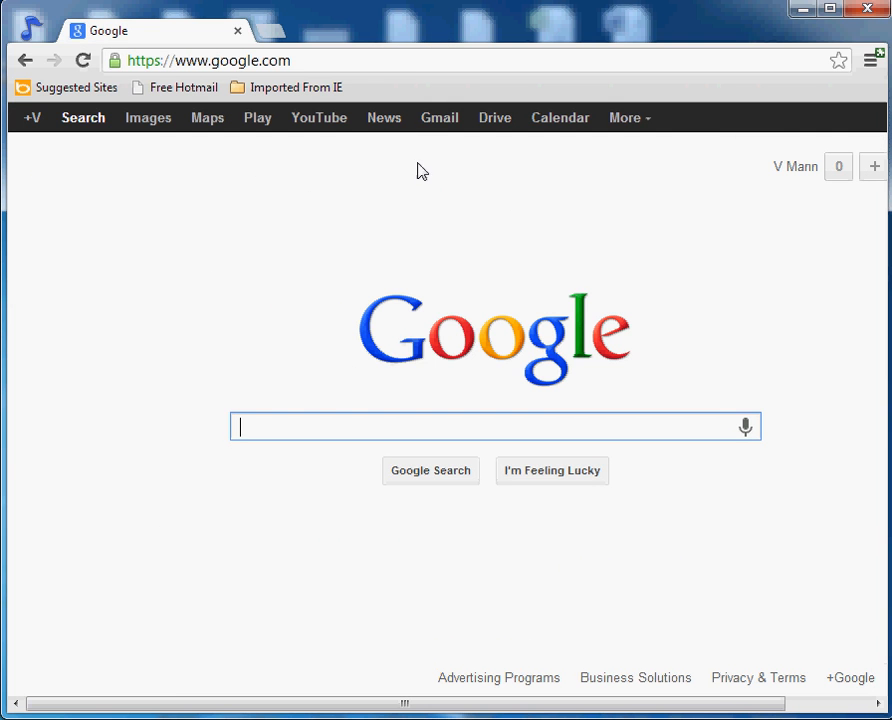
mouse_move(296, 92)
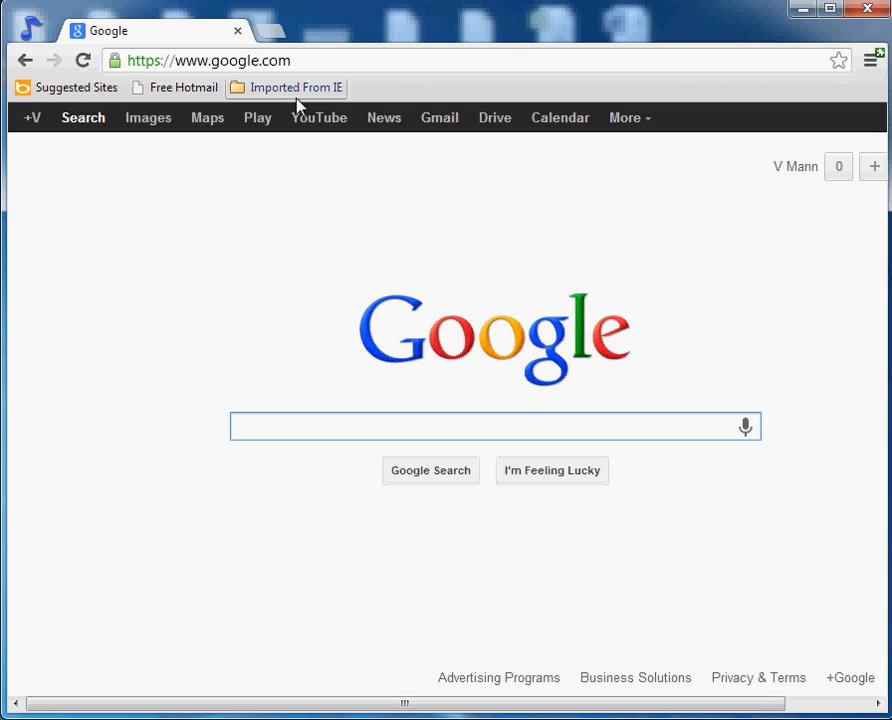
mouse_move(289, 113)
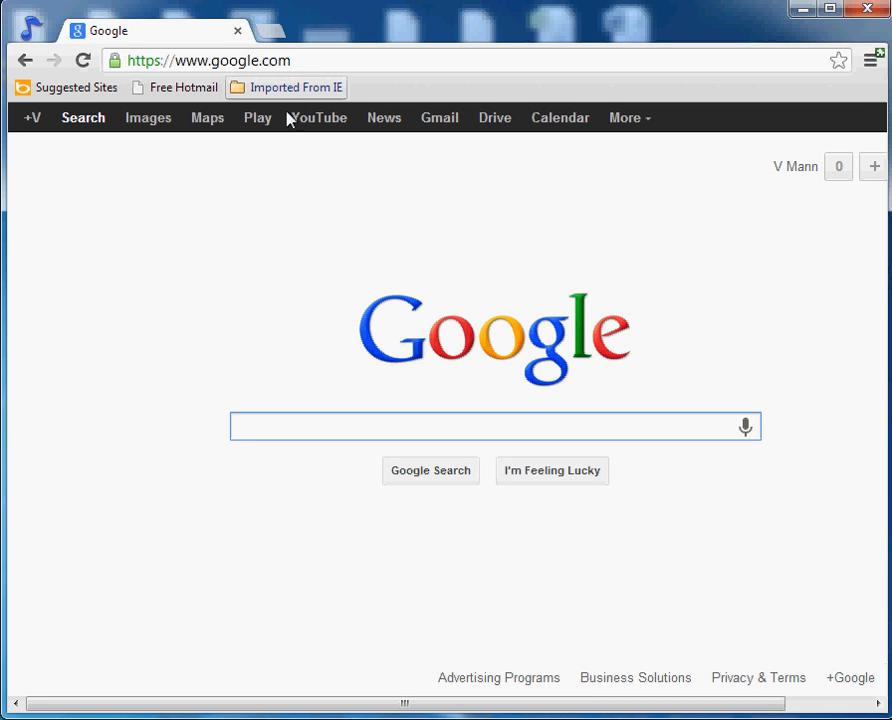